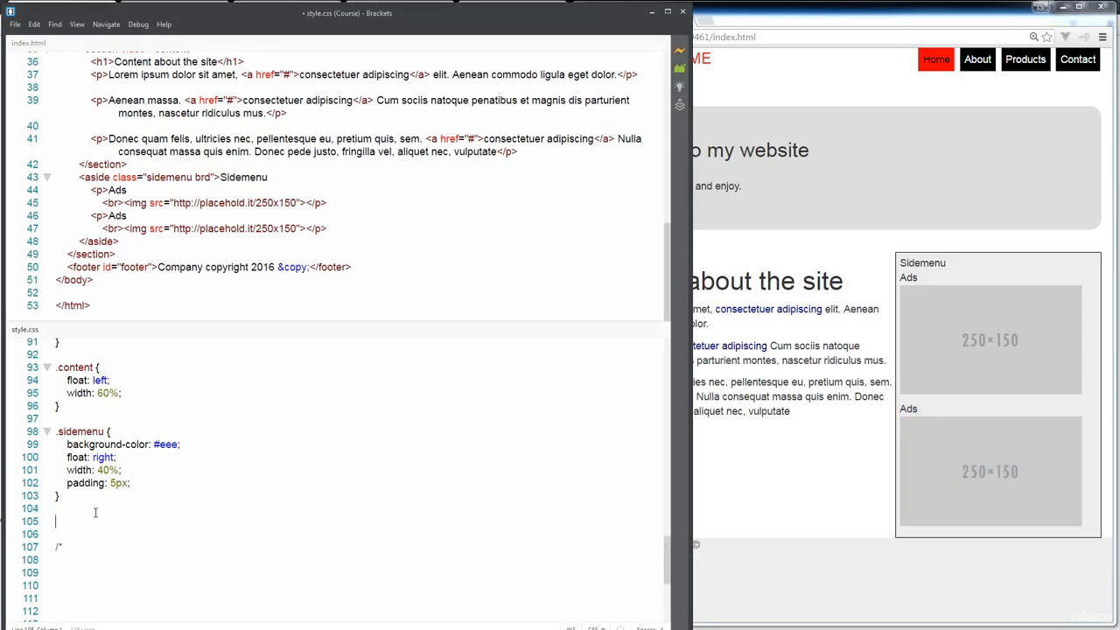
- Write a #footer rule containing clear: both; so the footer drops below the floated columns
type("#footer{")
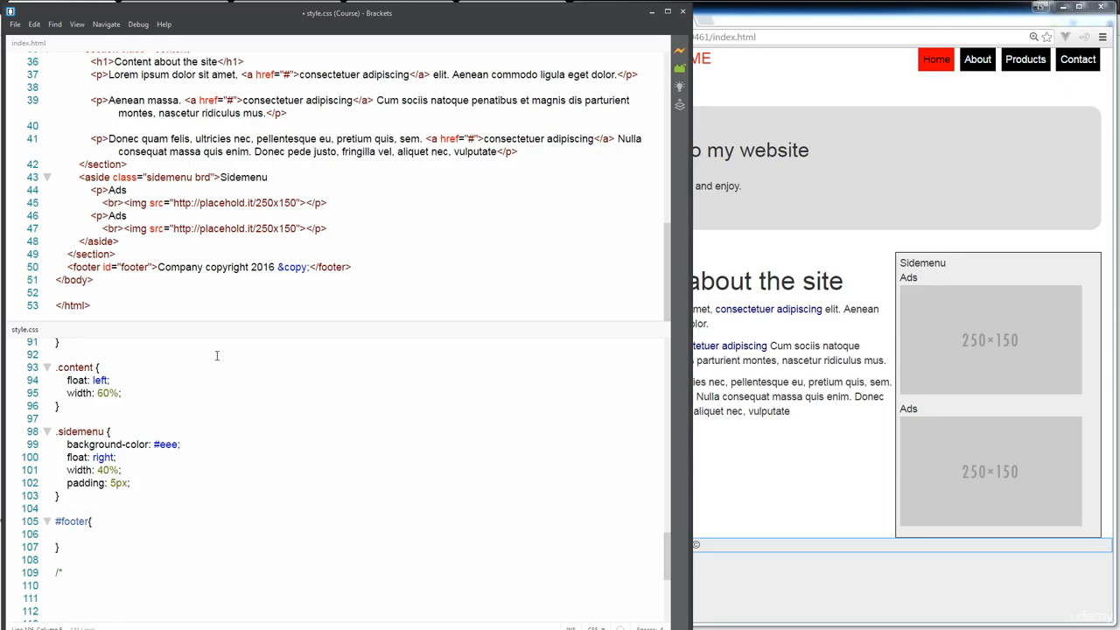
mouse_move(216, 357)
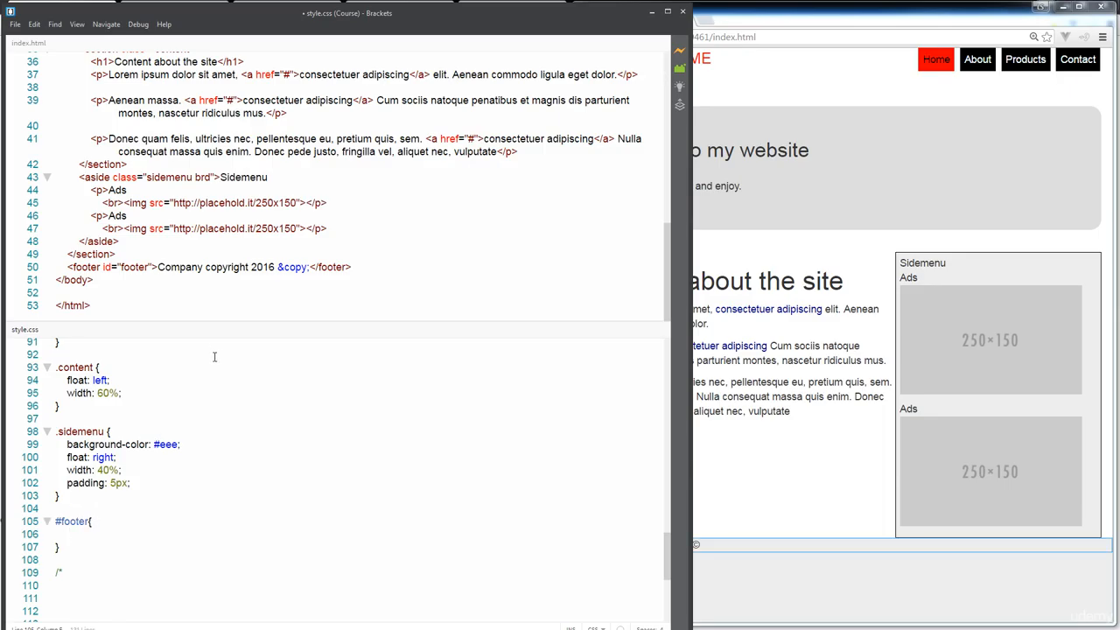
type("clear:both")
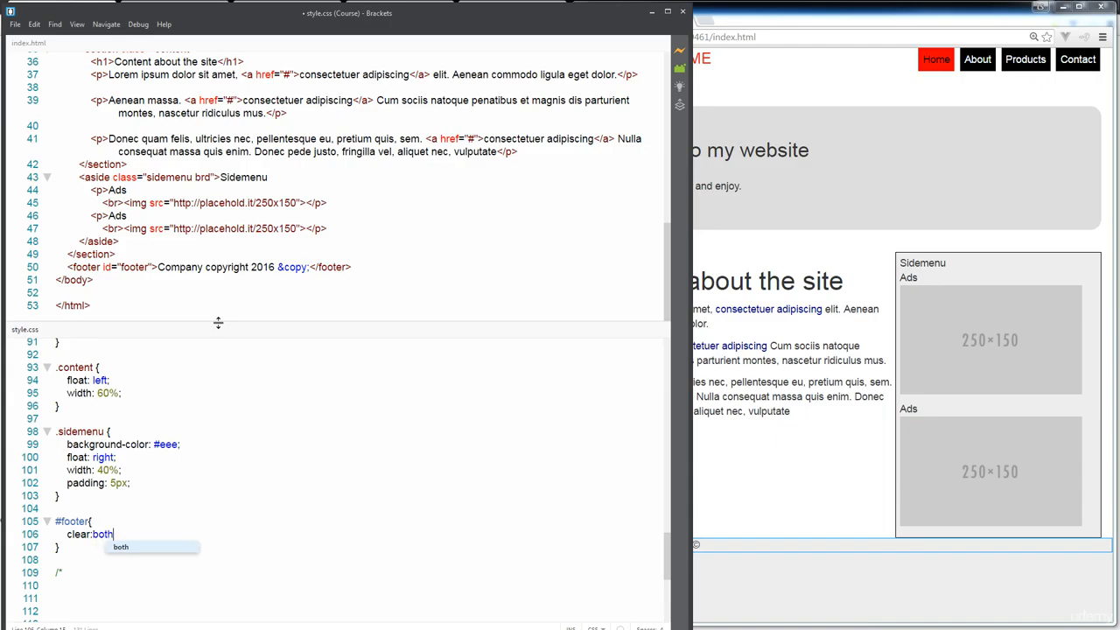
type(";")
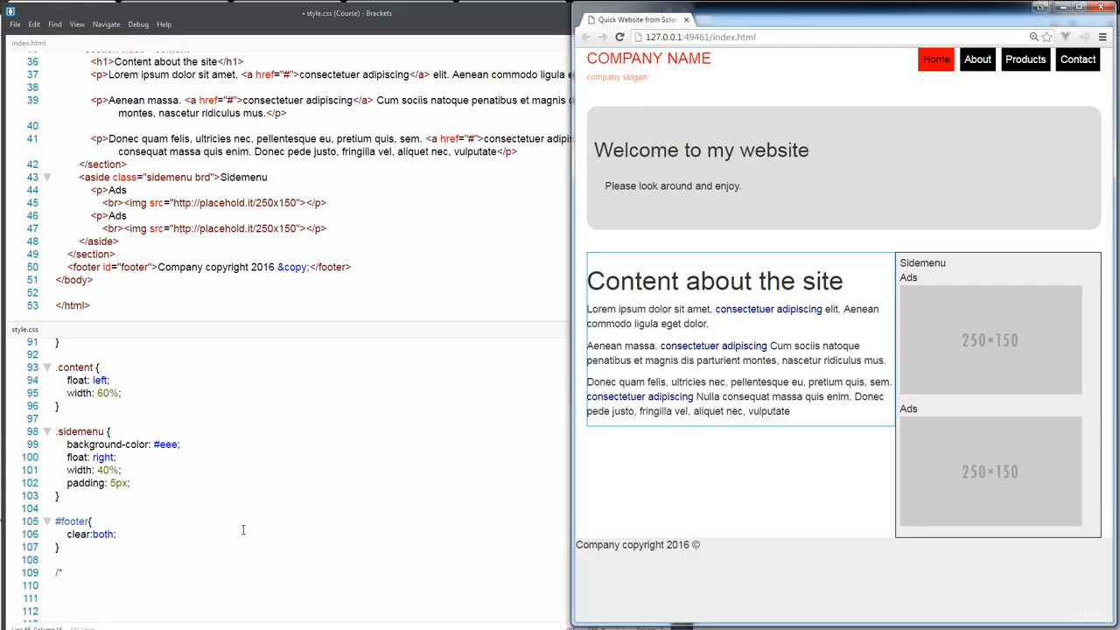
mouse_move(680, 591)
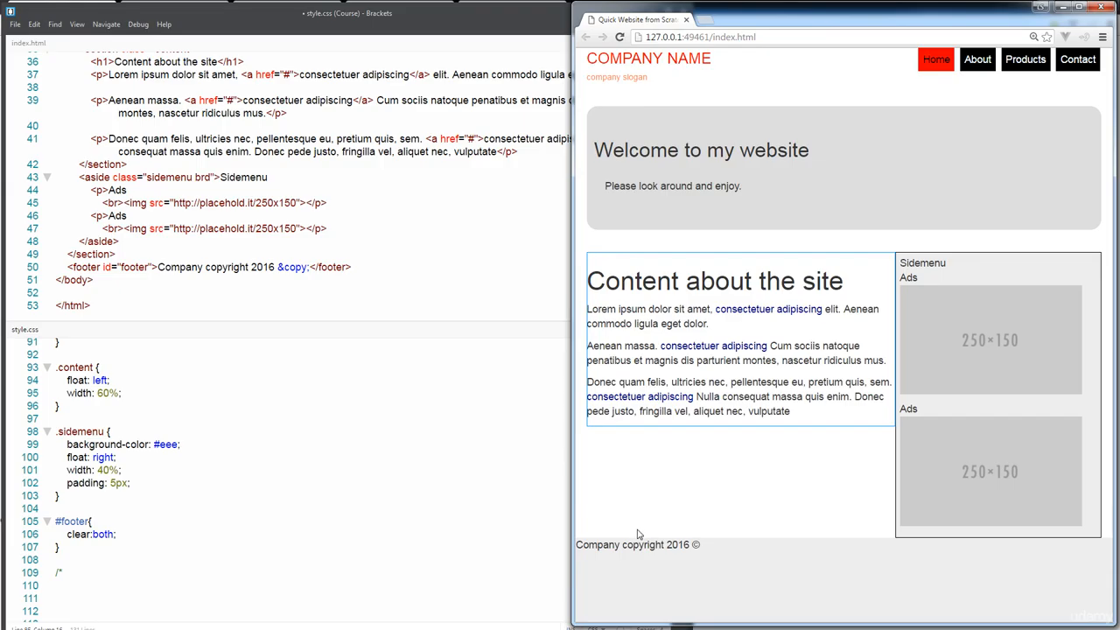
mouse_move(869, 427)
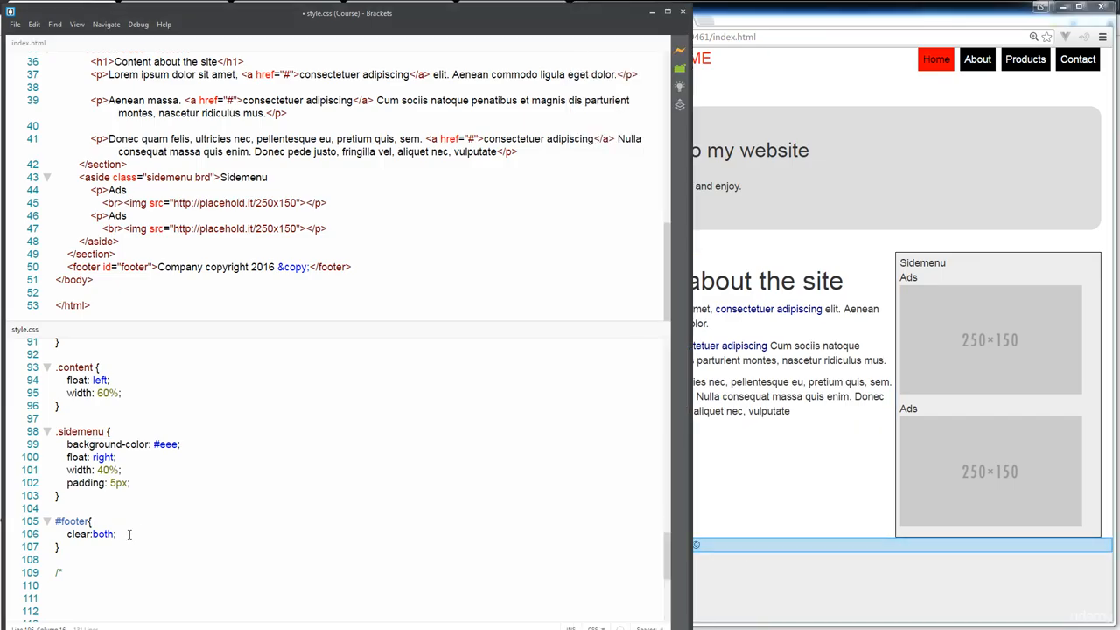
- Add text-align: center and margin: 20px 0 inside the #footer rule
key("enter")
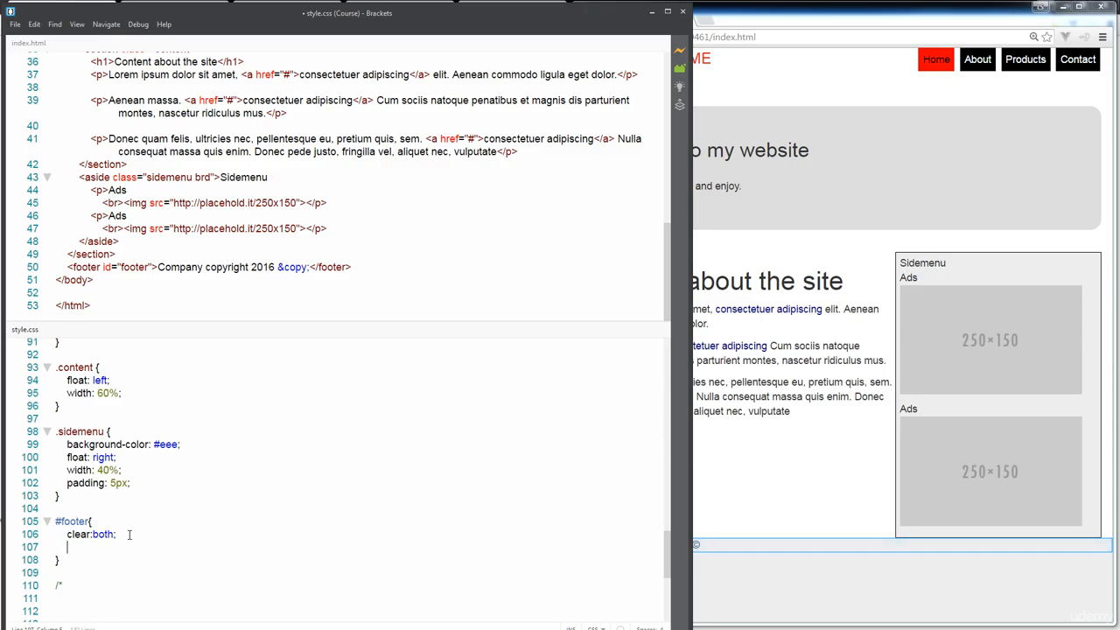
type("text-align:center")
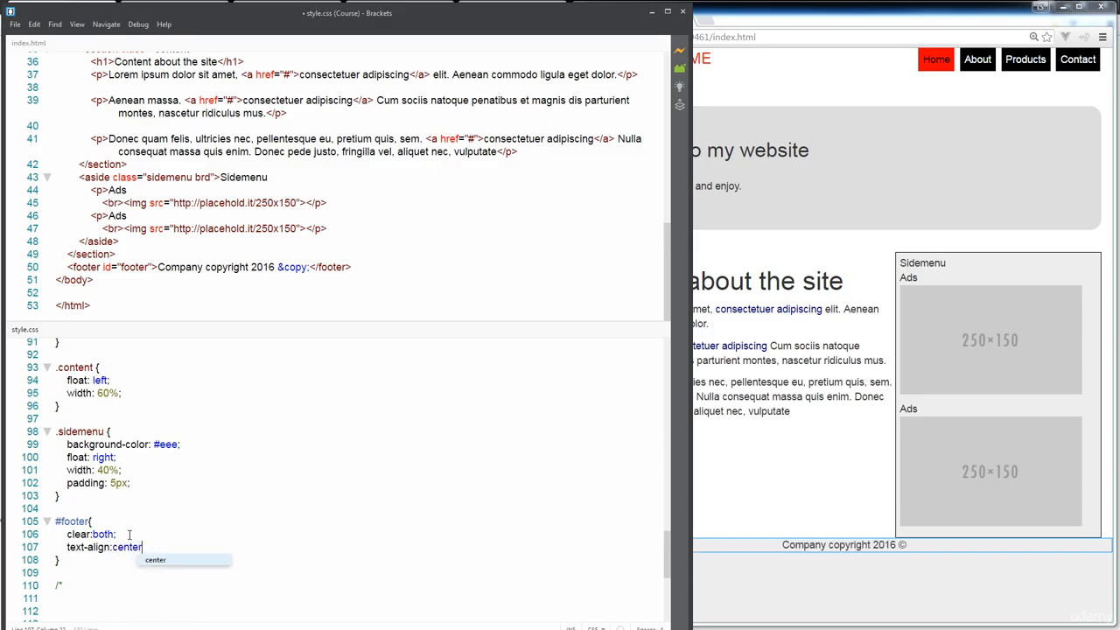
type(";")
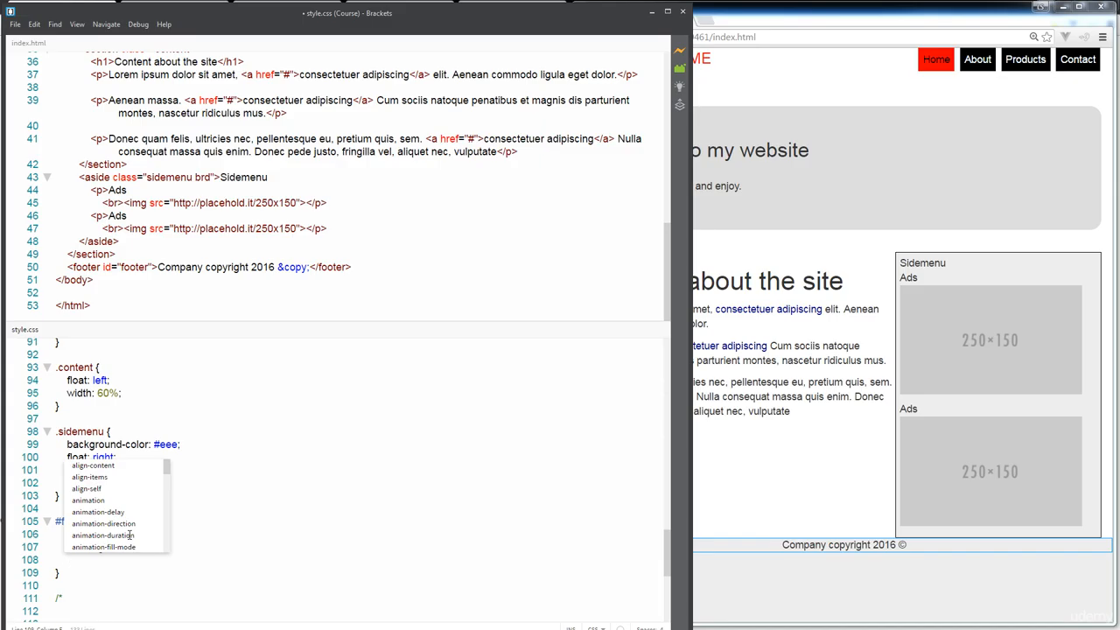
type("margin")
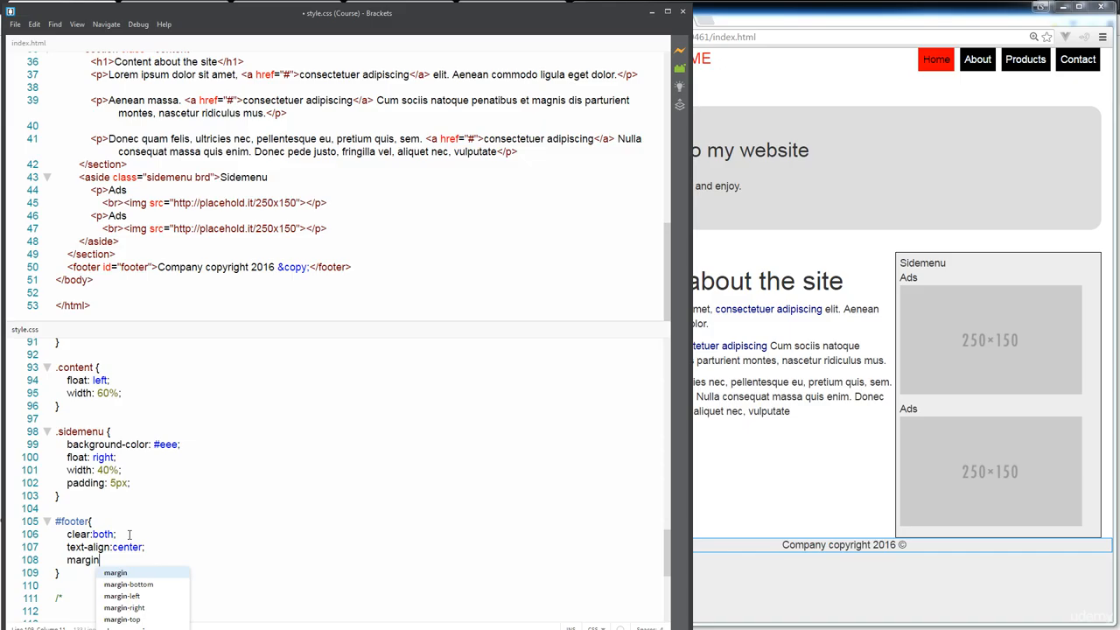
type(":20px")
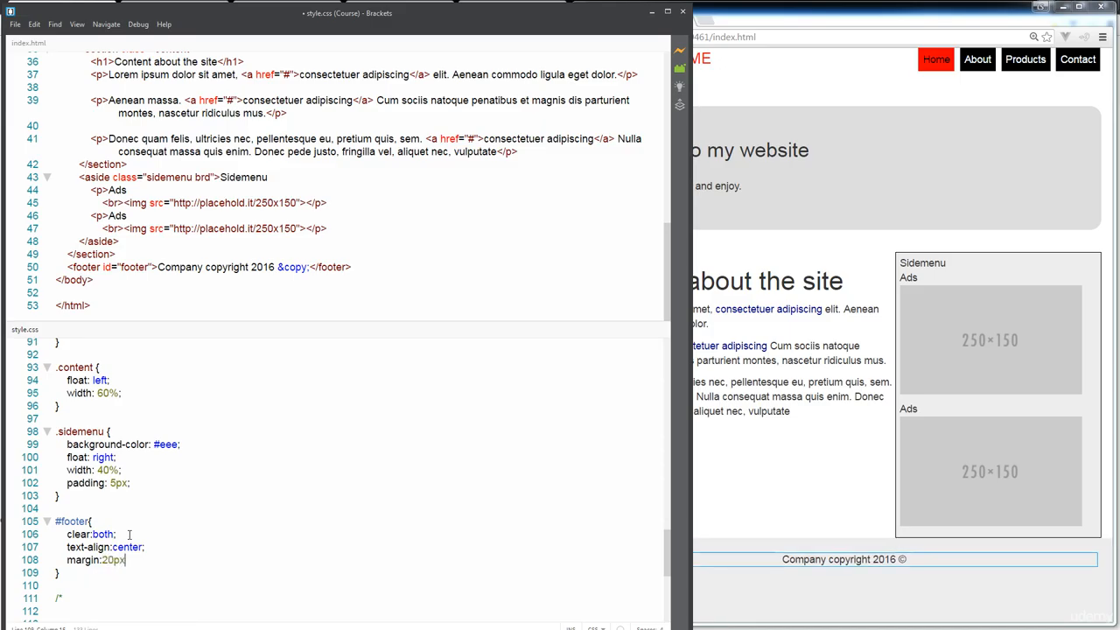
type("0;")
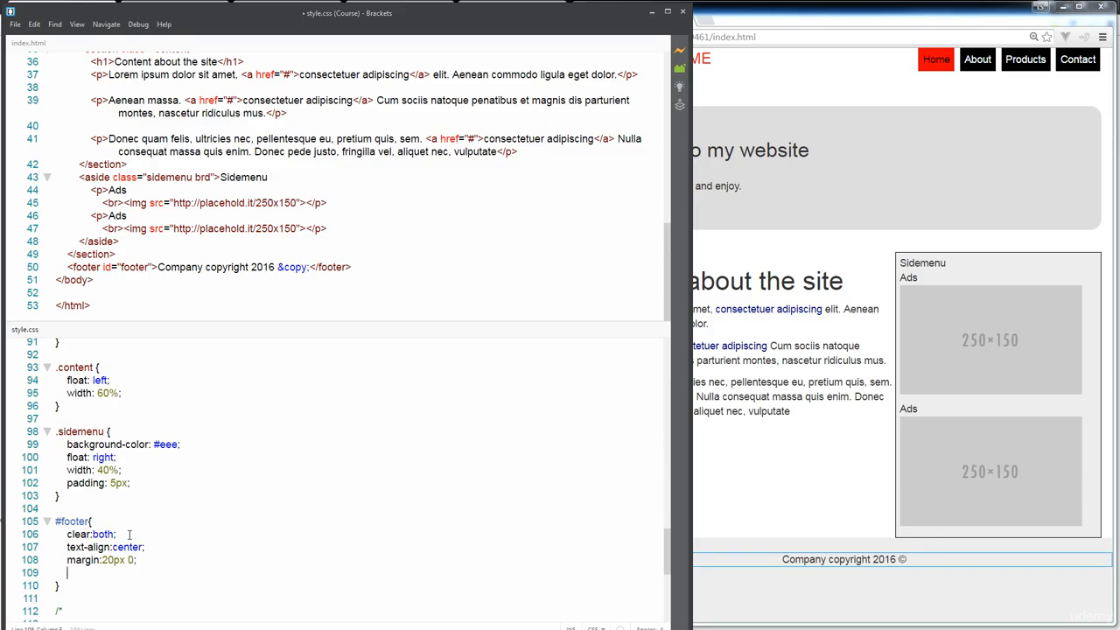
- Add padding: 10px 5px to the #footer rule
type("padding:")
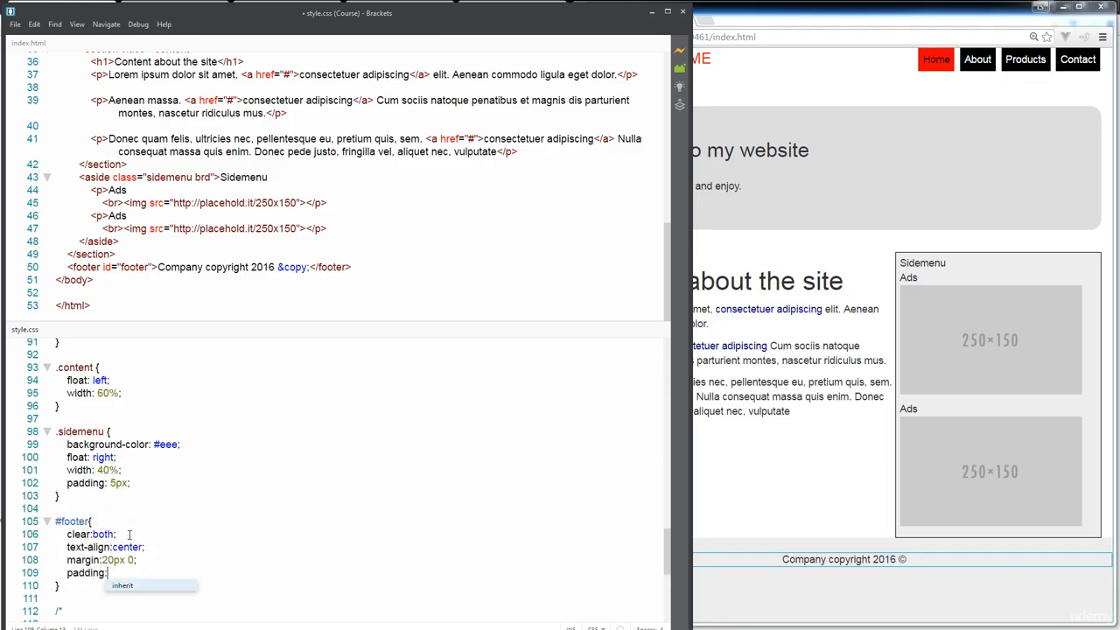
type("10")
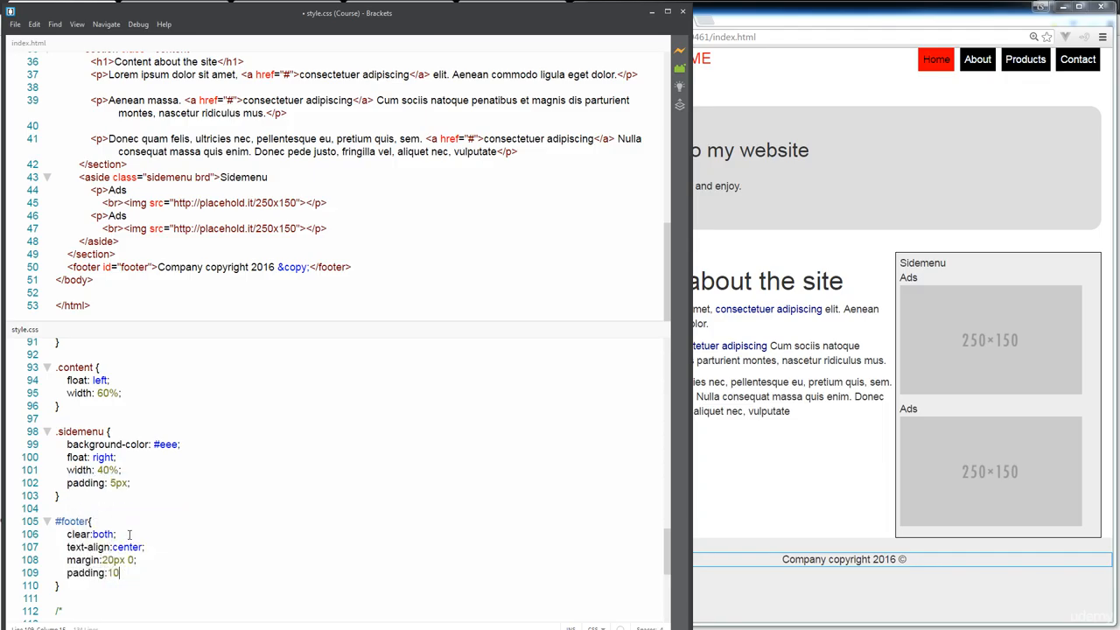
type("px")
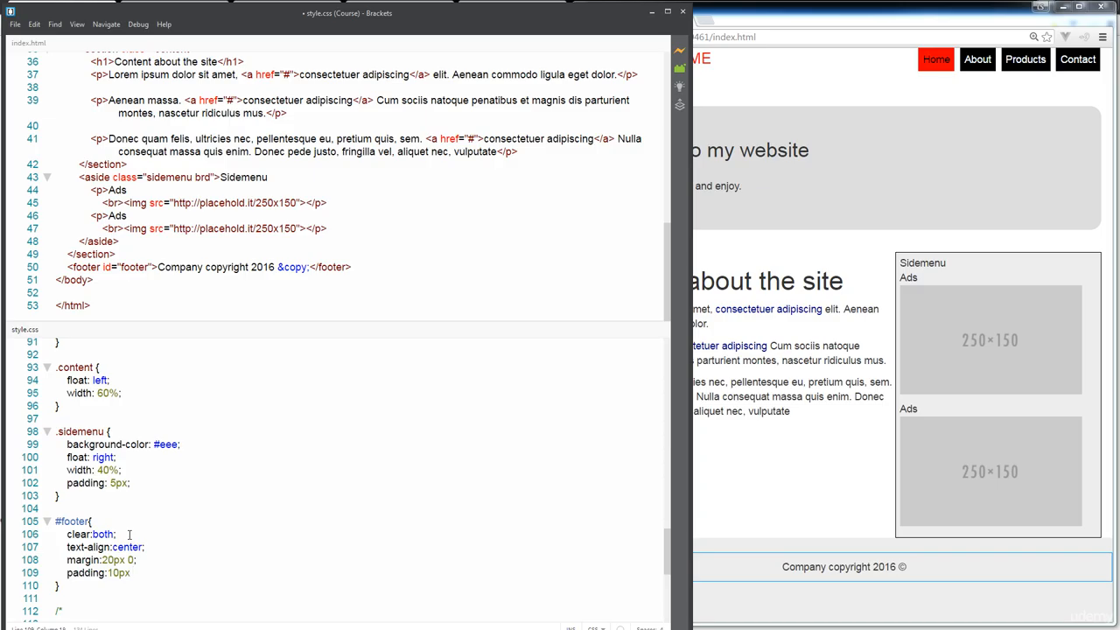
type("5px;")
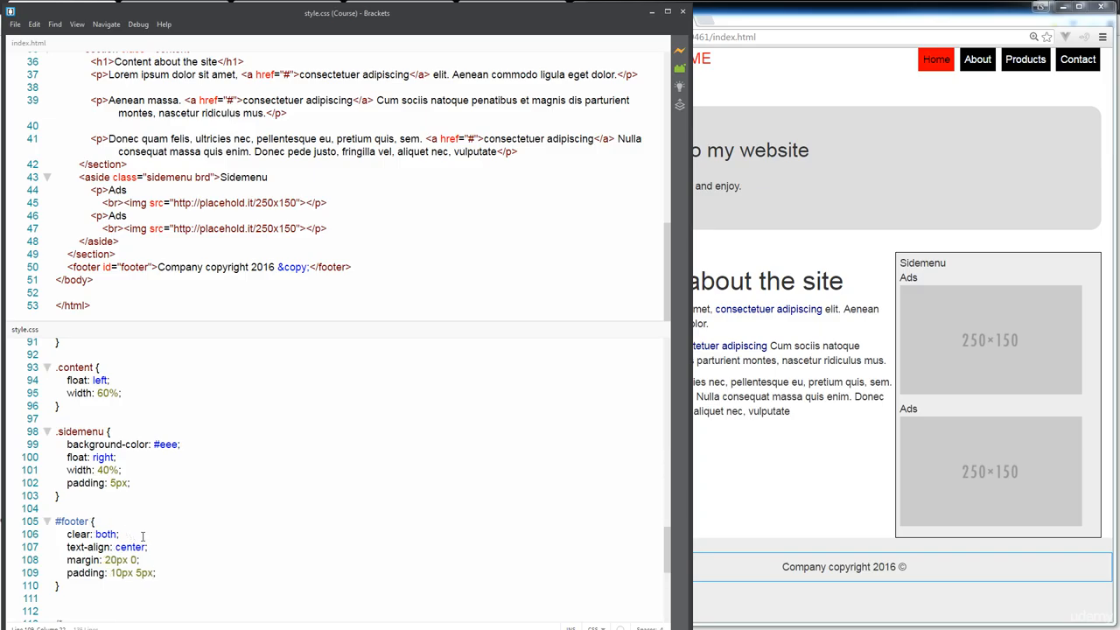
mouse_move(182, 534)
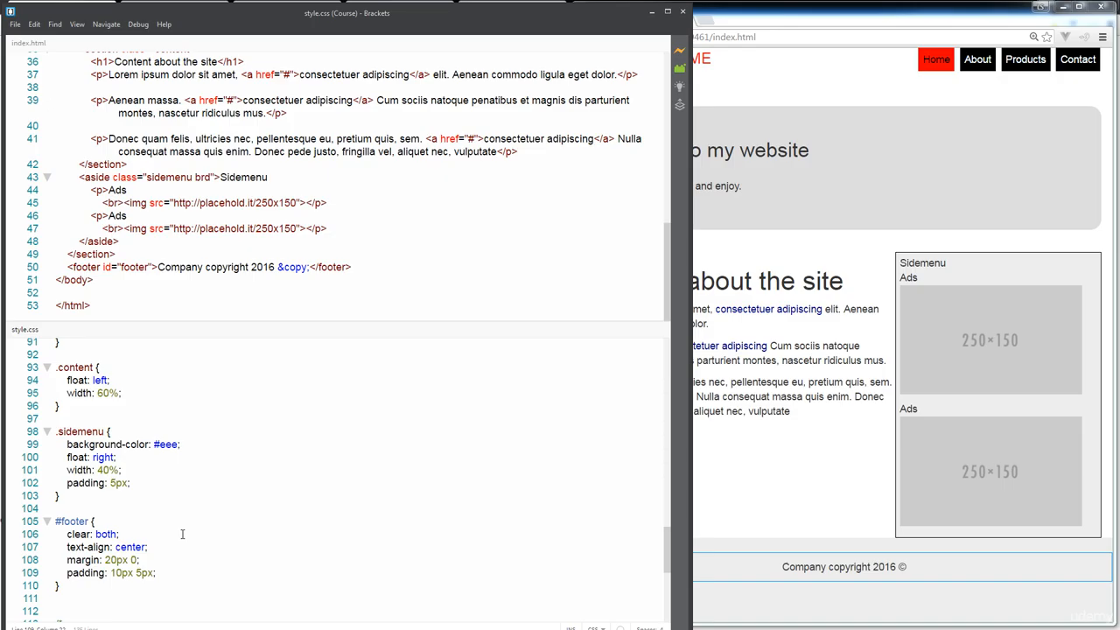
mouse_move(465, 507)
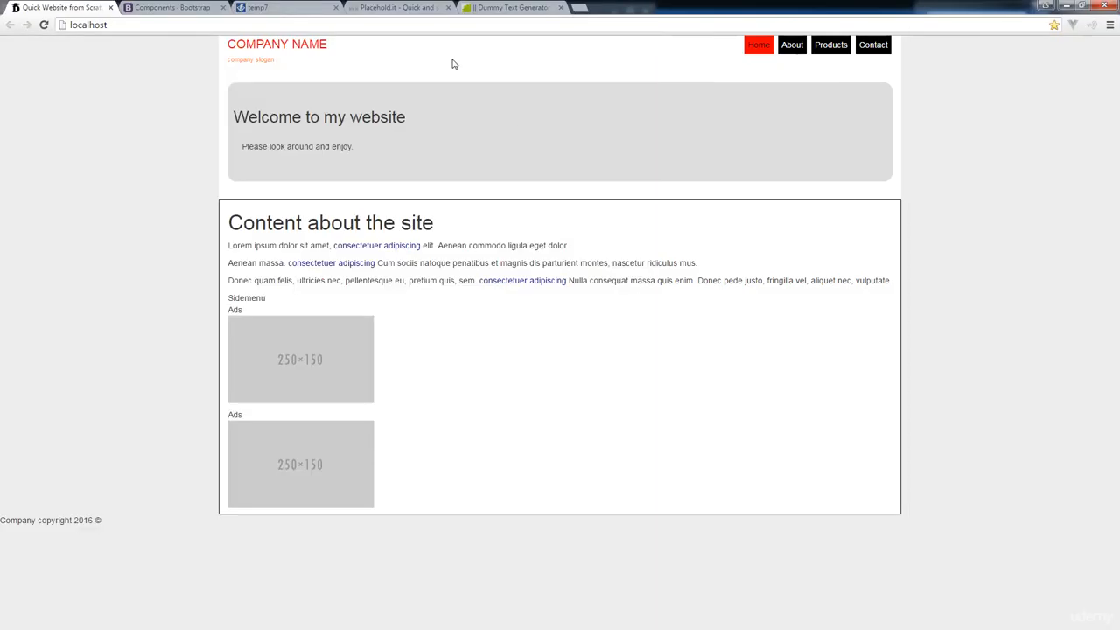
- Switch to the localhost tab in Chrome to view the live page maximized
left_click(280, 7)
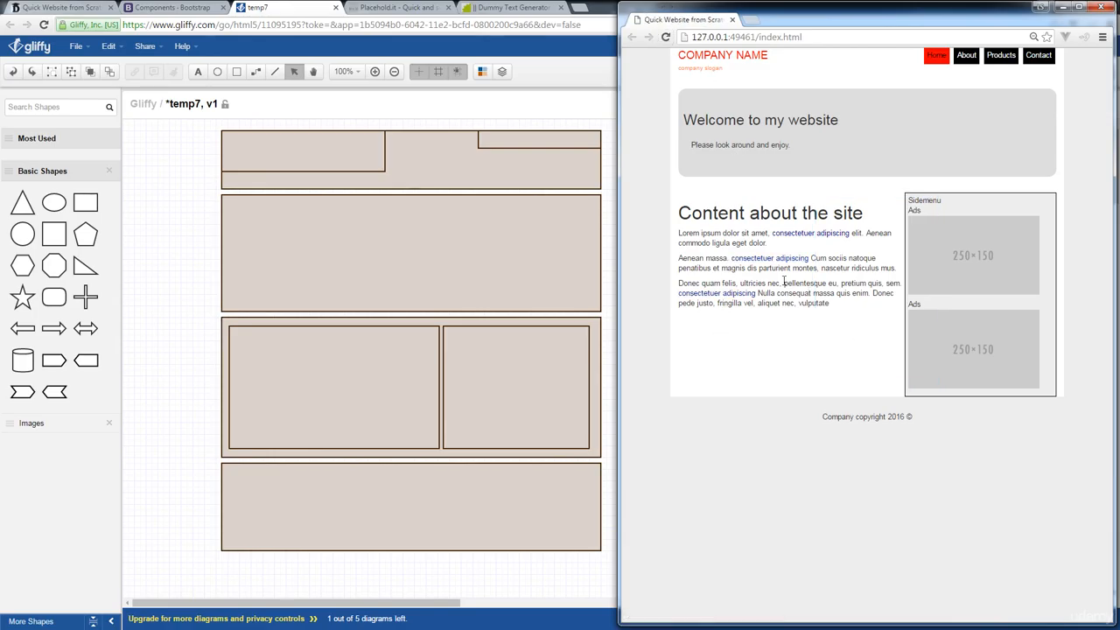
mouse_move(797, 307)
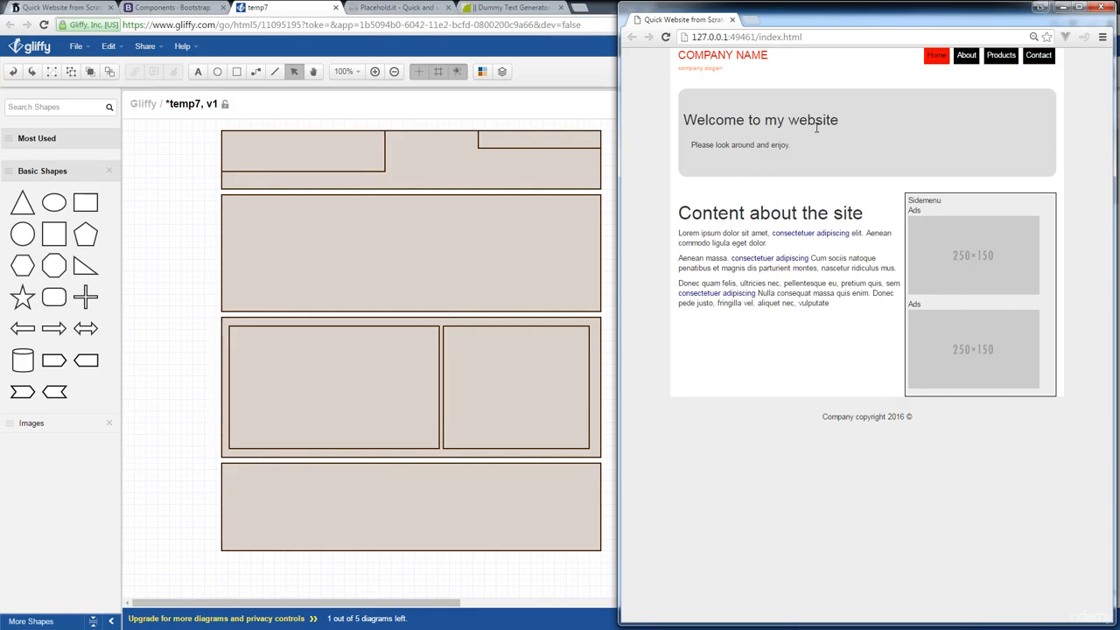
mouse_move(854, 108)
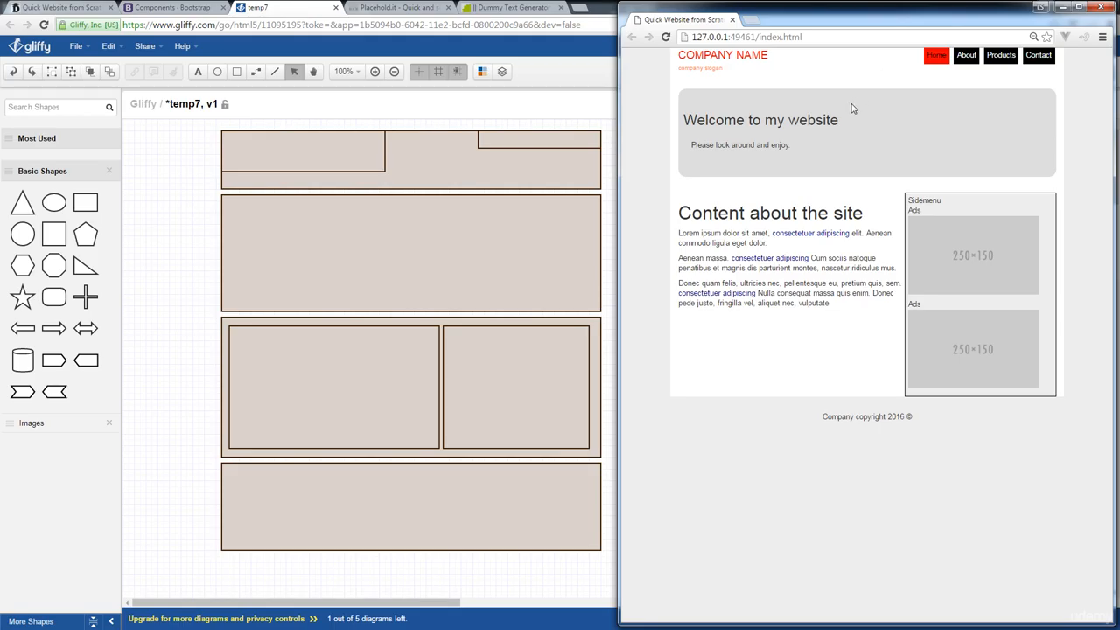
mouse_move(713, 334)
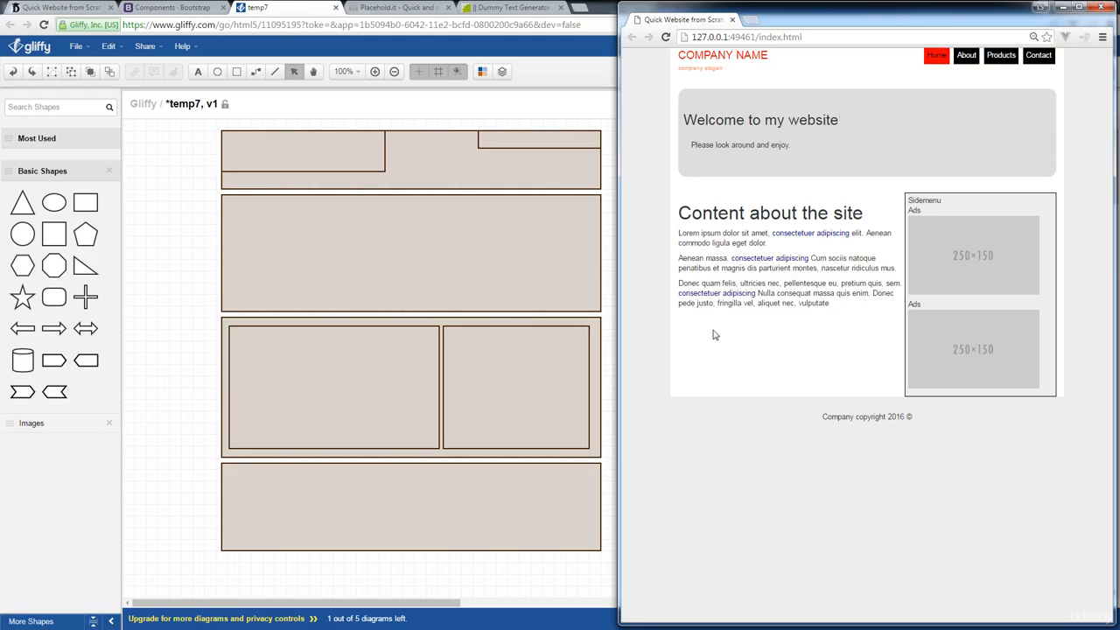
mouse_move(405, 353)
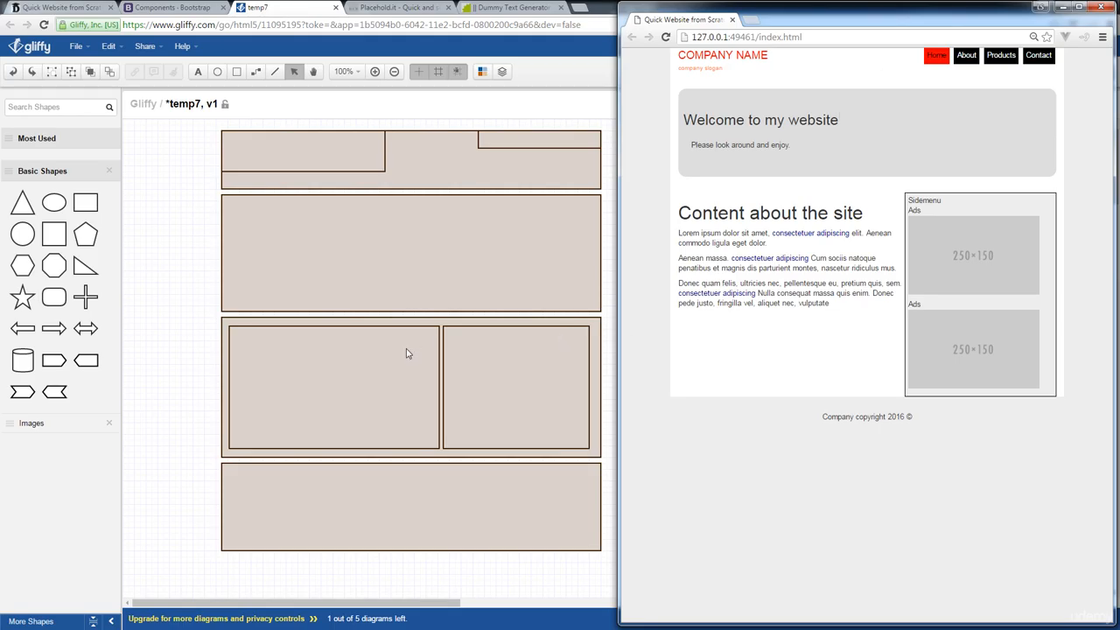